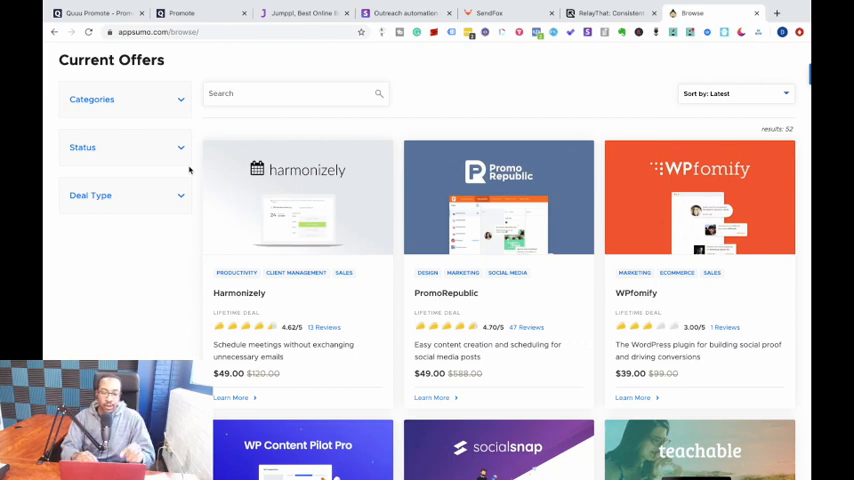
pyautogui.moveTo(141, 128)
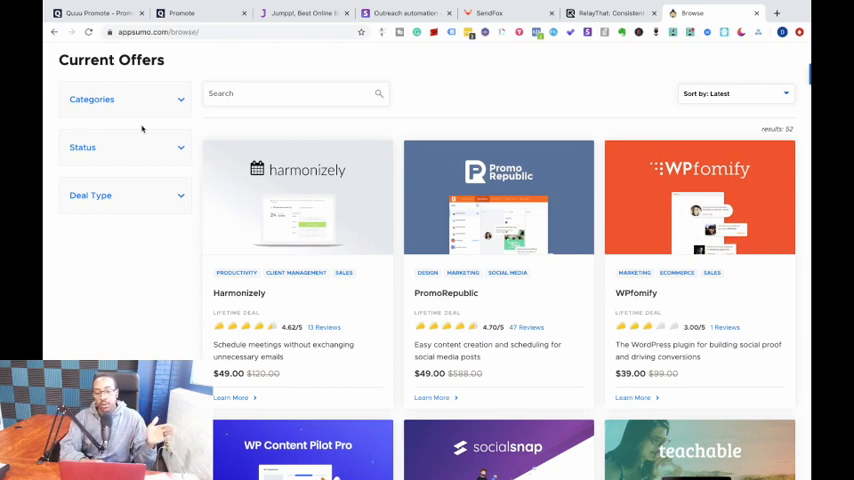
# Step: Scroll down through the AppSumo current offers listing
pyautogui.scroll(-3)
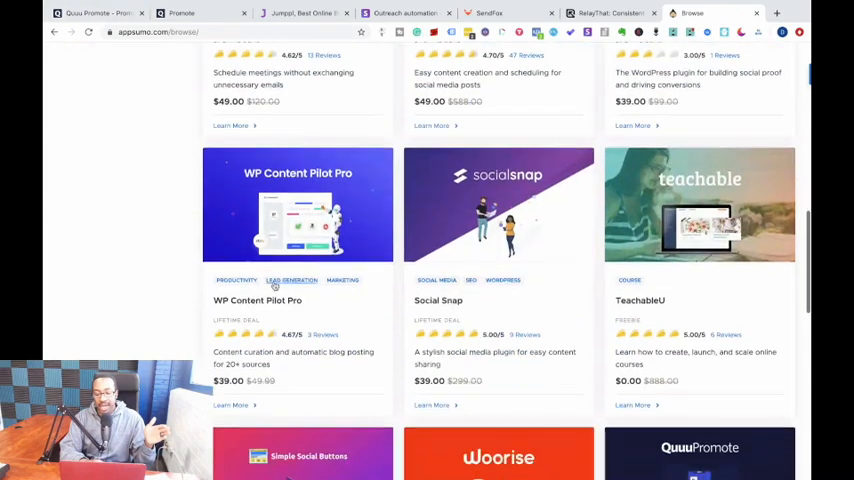
pyautogui.scroll(-3)
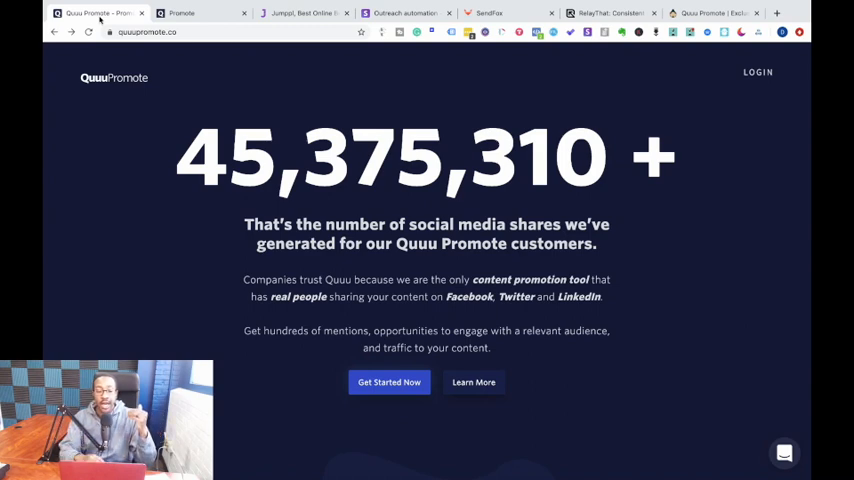
pyautogui.click(200, 13)
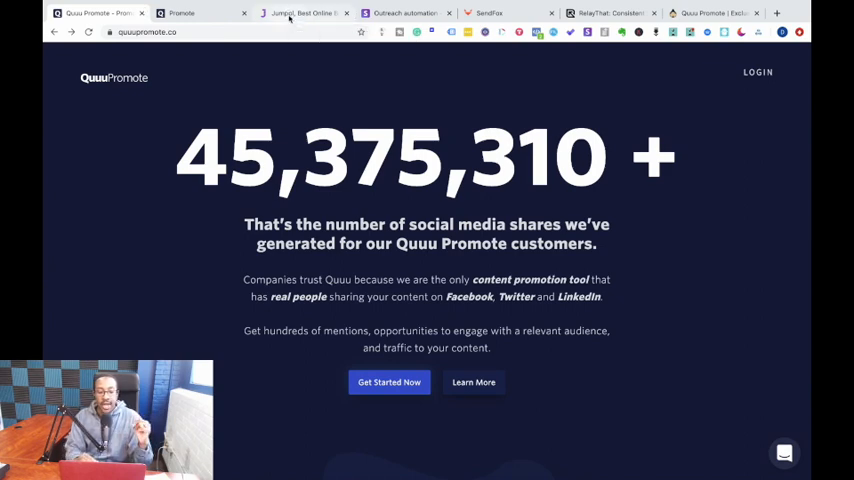
# Step: Switch to the Jumppl tab and scroll past the task management demo to Team Chat
pyautogui.click(300, 13)
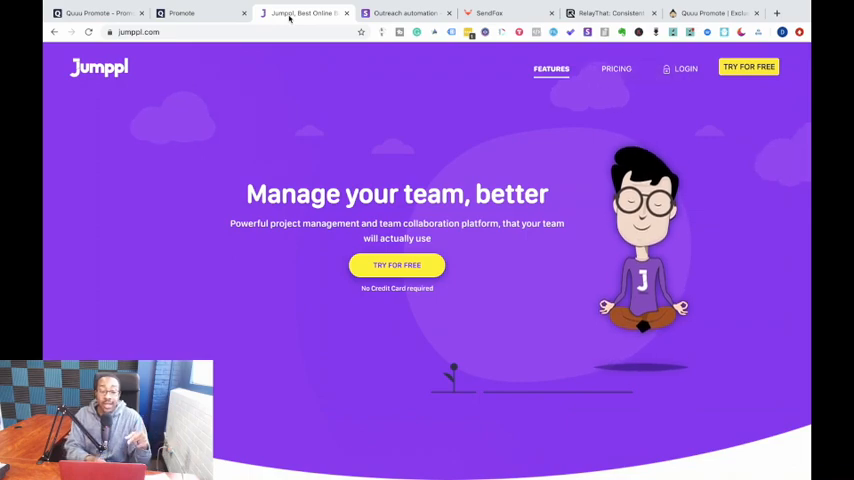
pyautogui.scroll(-3)
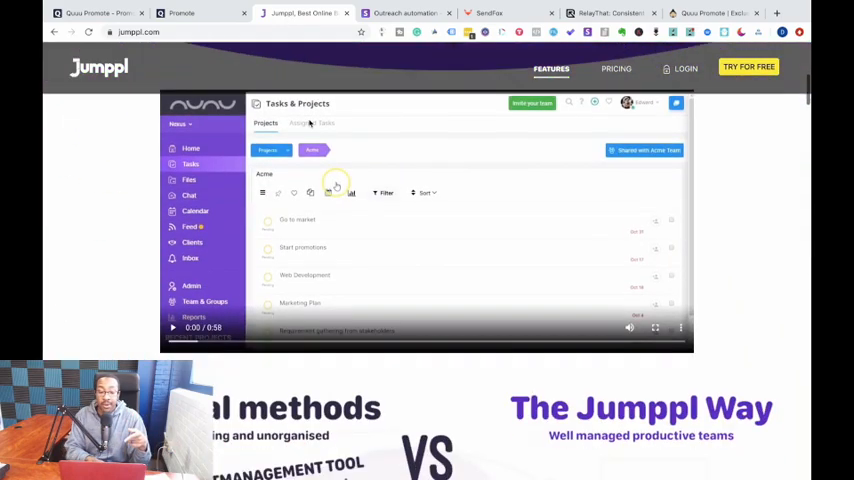
pyautogui.scroll(-3)
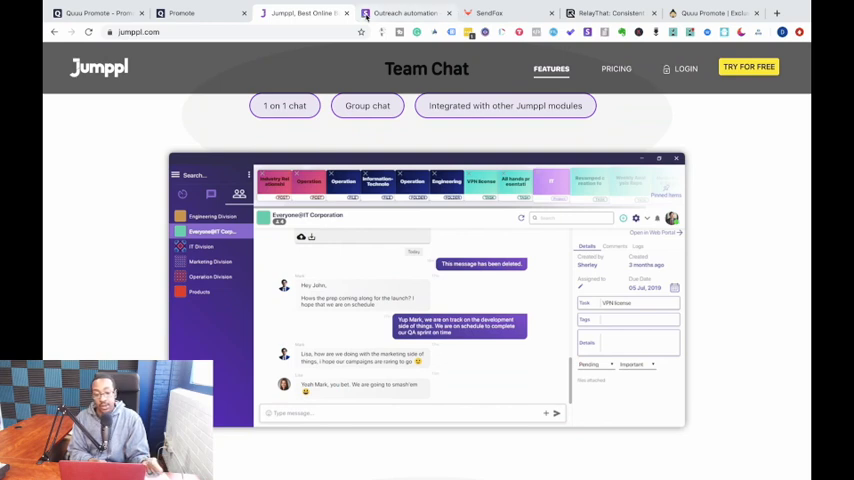
# Step: Switch to the Snov.io outreach tab and scroll to its 250,000-users sign-up section
pyautogui.click(405, 13)
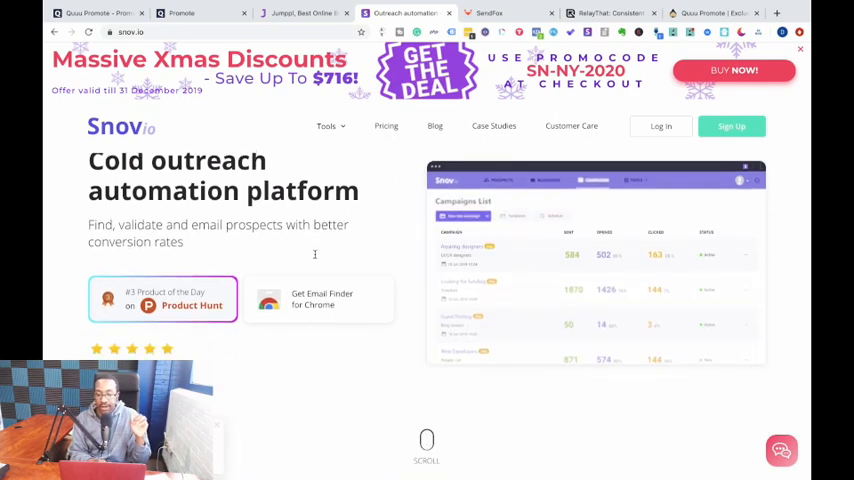
pyautogui.scroll(-3)
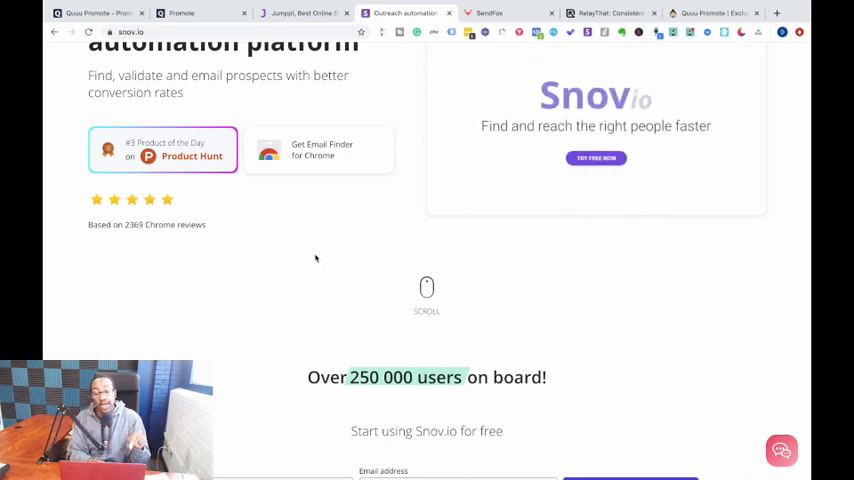
pyautogui.scroll(-3)
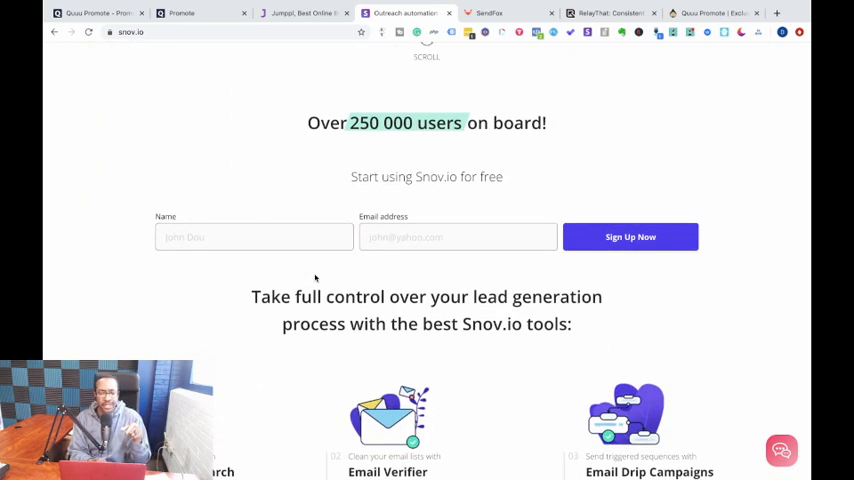
pyautogui.scroll(-3)
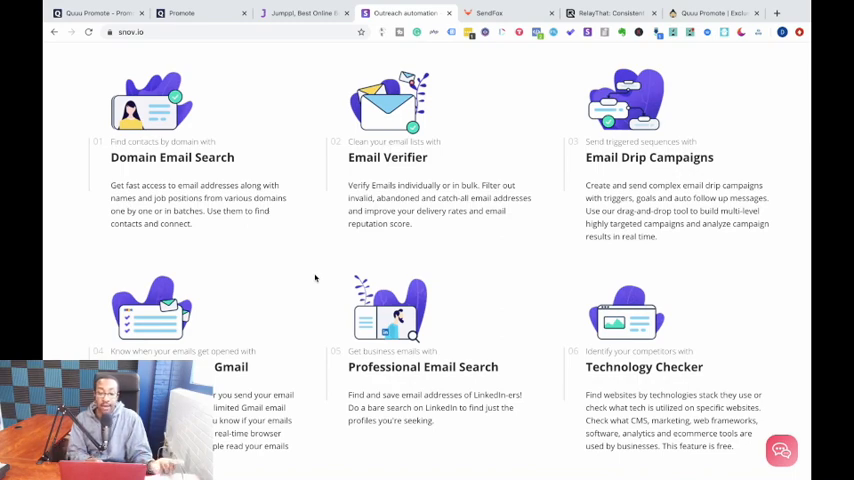
pyautogui.scroll(3)
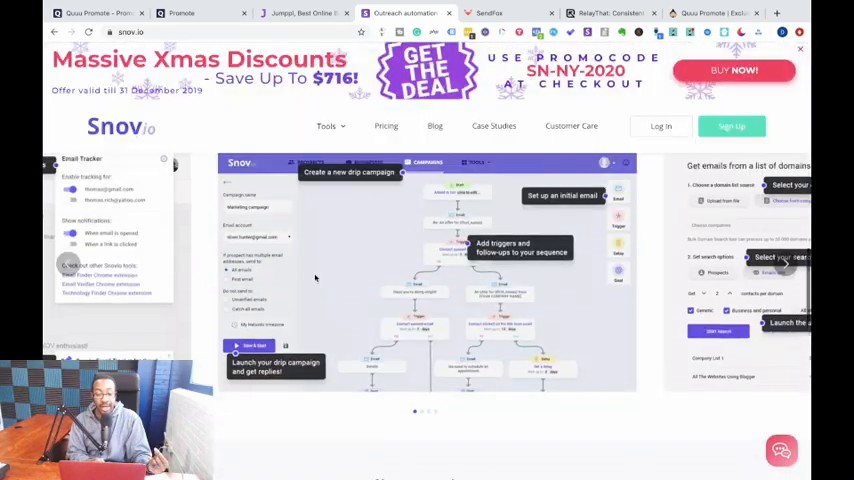
# Step: Scroll the current page, then bring up the SendFox homepage with its sign-up form
pyautogui.scroll(-3)
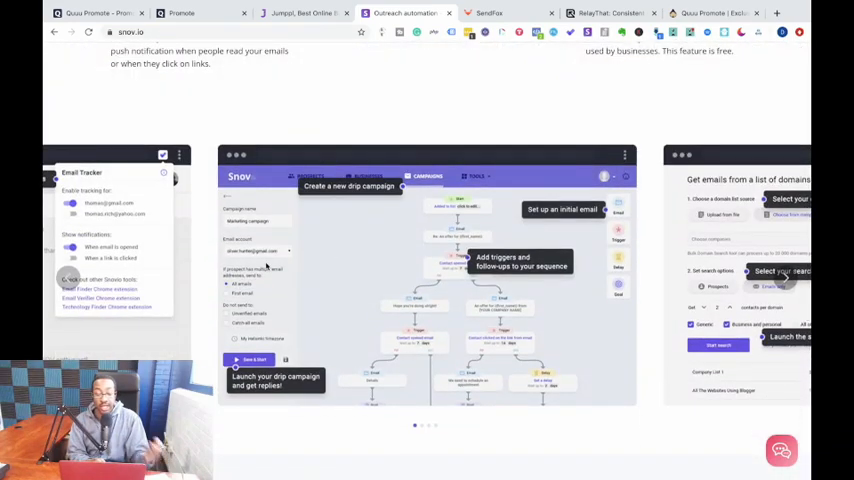
pyautogui.moveTo(410, 403)
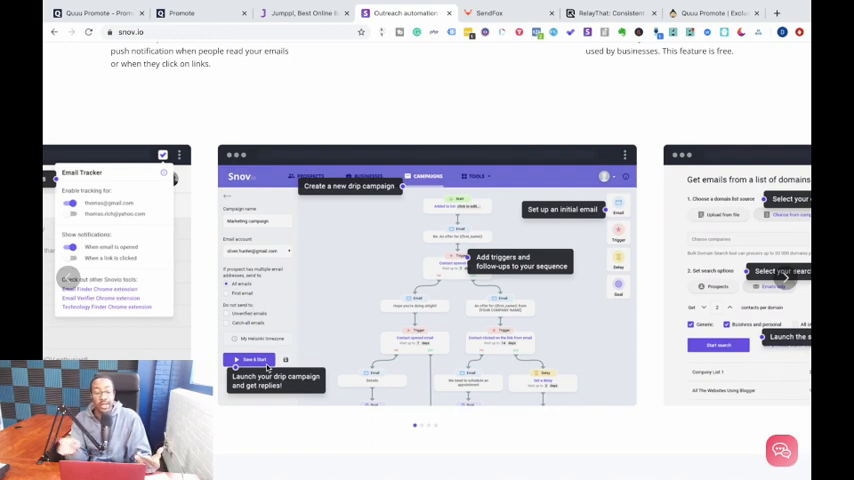
pyautogui.moveTo(497, 108)
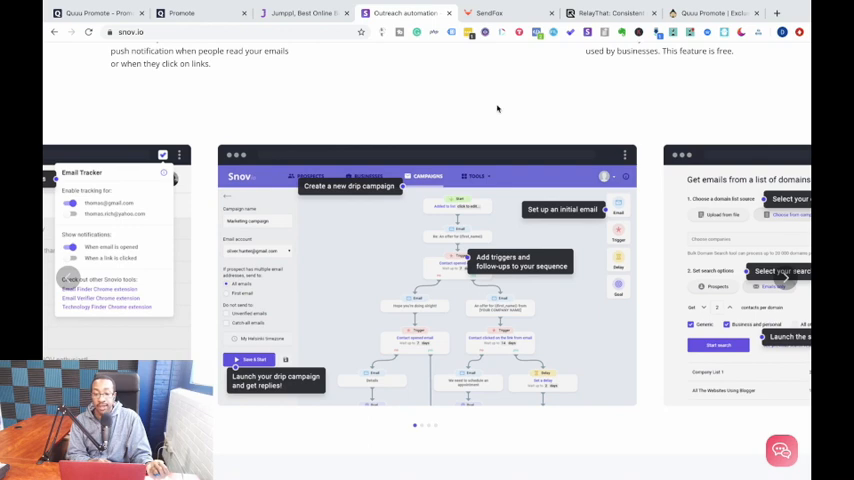
pyautogui.click(490, 13)
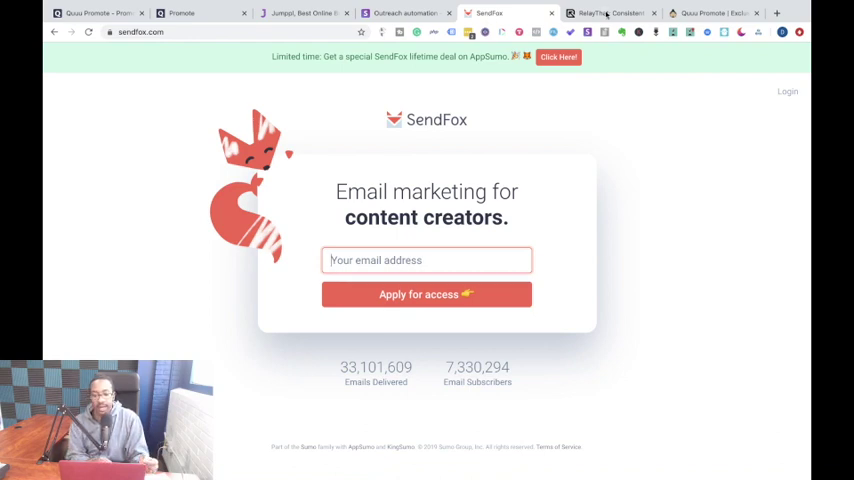
# Step: Switch to RelayThat, scroll through its features and footer, then return to the top
pyautogui.click(610, 13)
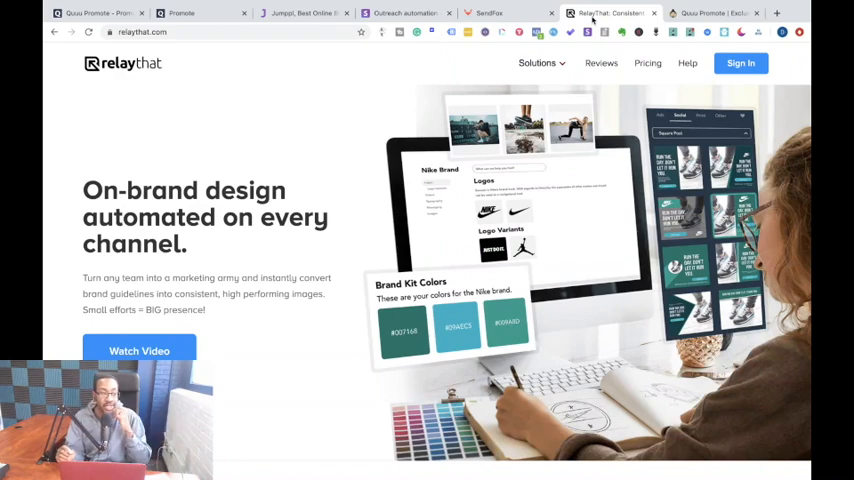
pyautogui.moveTo(585, 27)
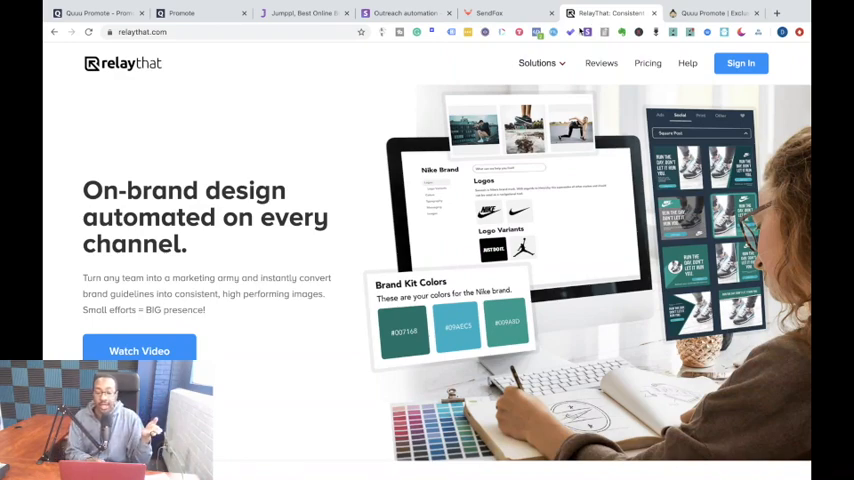
pyautogui.scroll(-3)
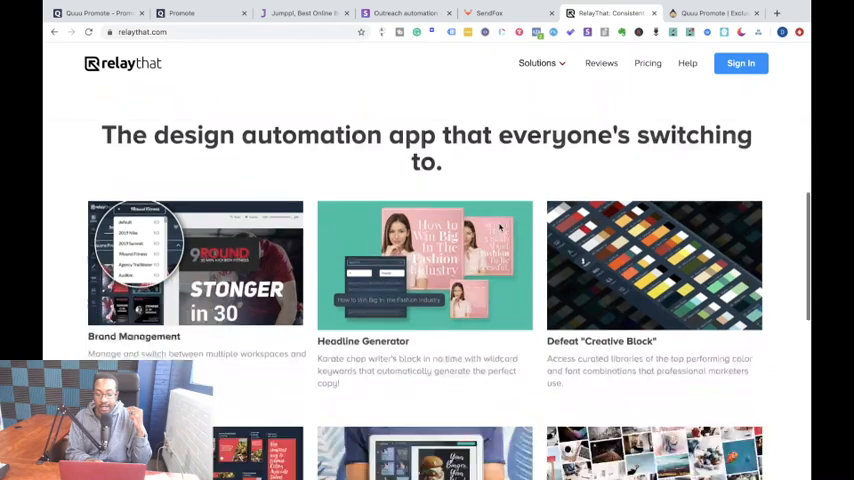
pyautogui.scroll(-3)
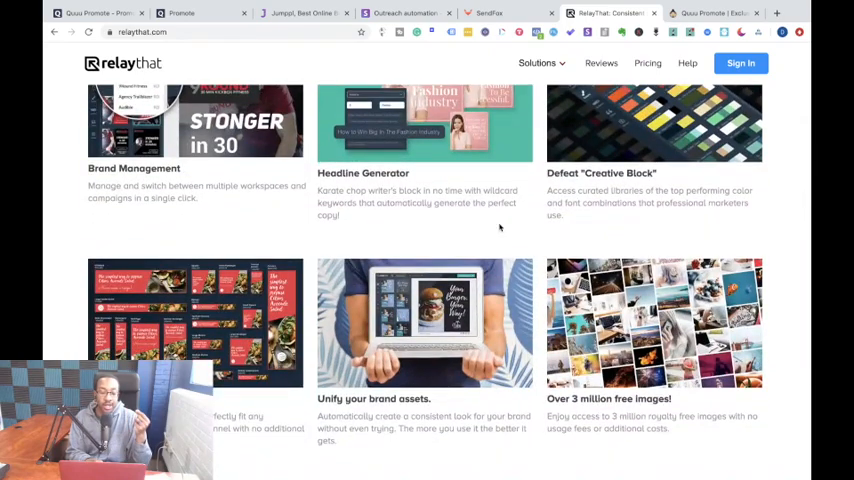
pyautogui.scroll(-3)
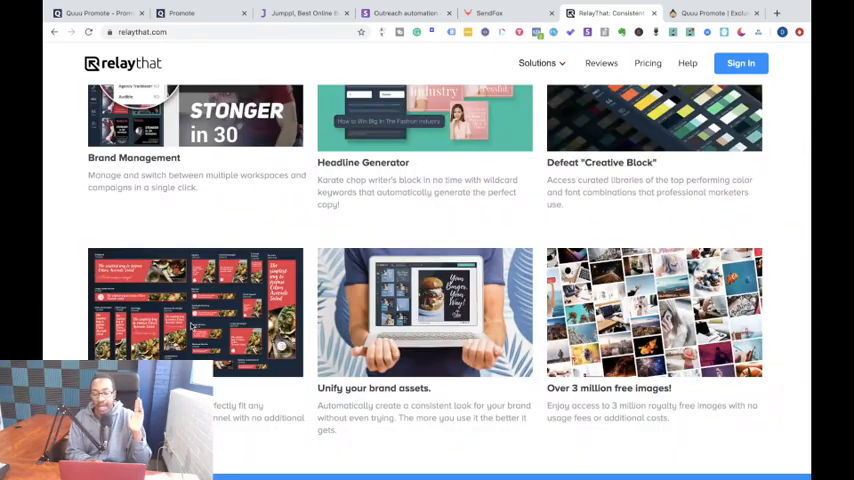
pyautogui.scroll(3)
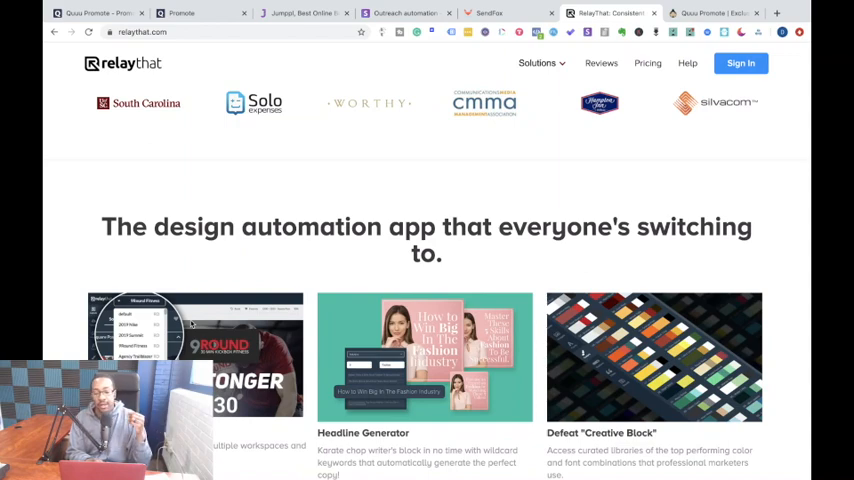
pyautogui.scroll(-3)
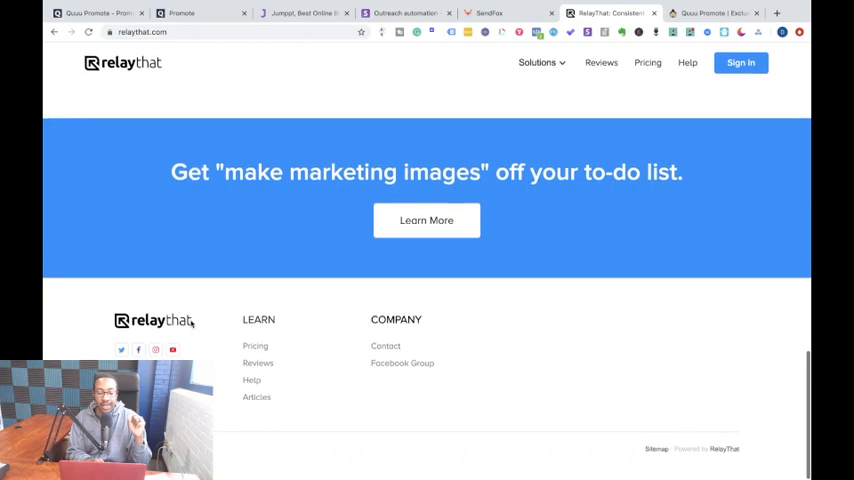
pyautogui.scroll(3)
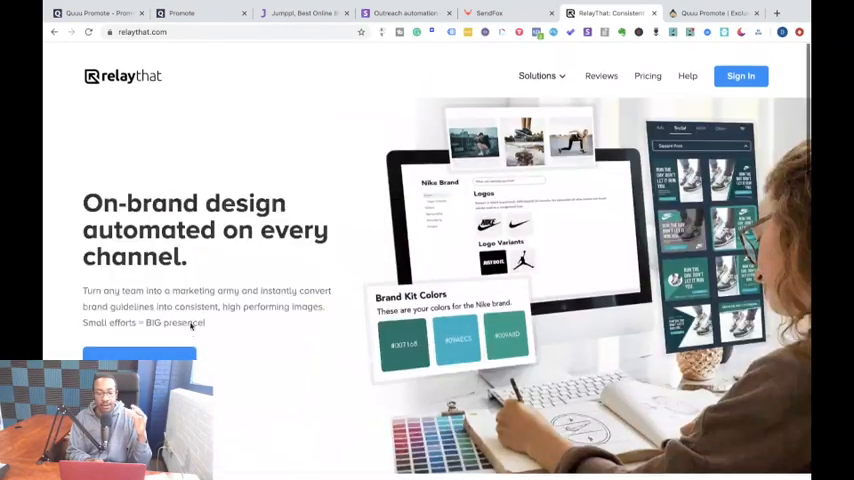
pyautogui.scroll(3)
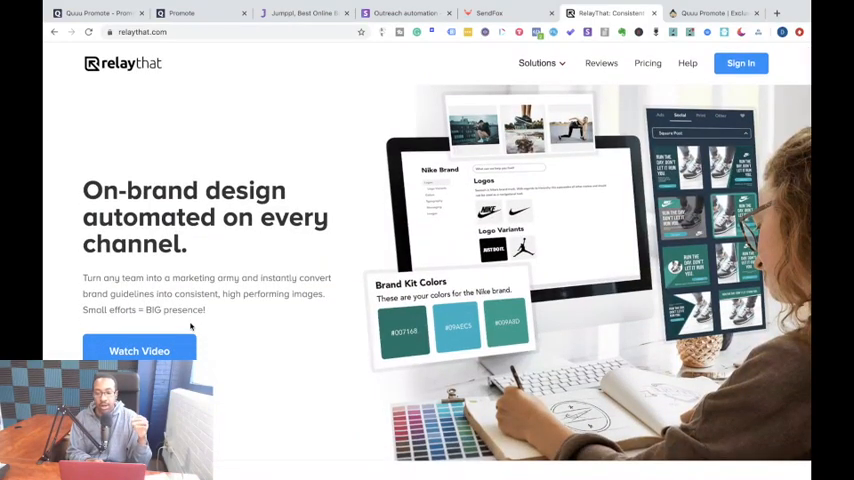
pyautogui.moveTo(238, 270)
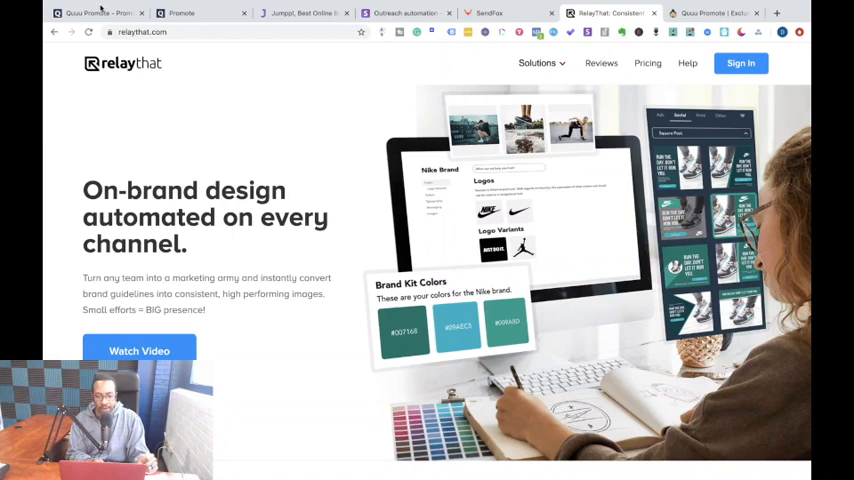
pyautogui.moveTo(100, 13)
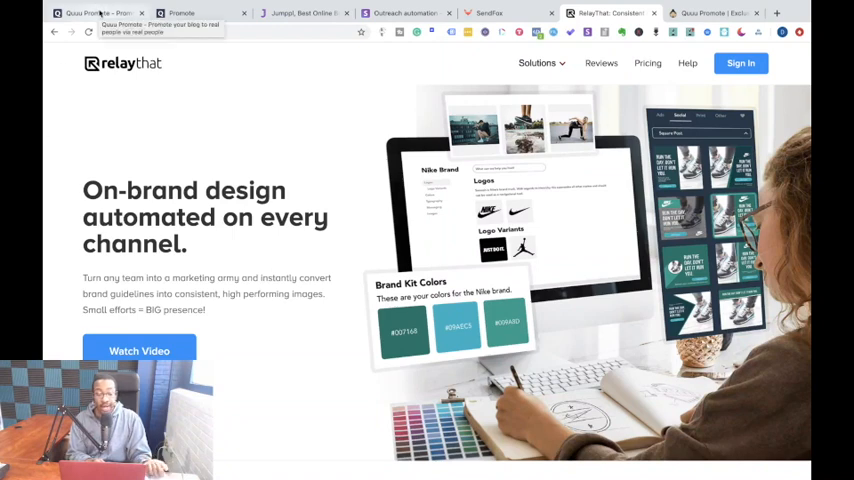
# Step: Bring up the Quuu Promote homepage showing its 45,375,310+ social shares total
pyautogui.click(100, 13)
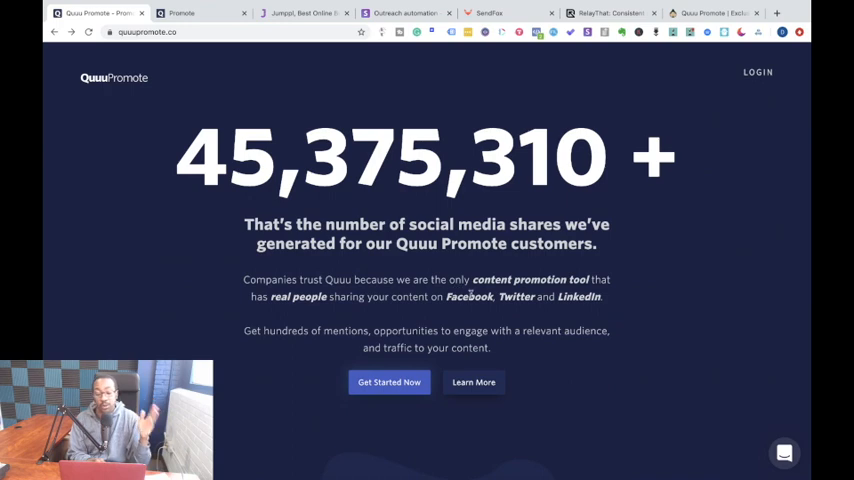
pyautogui.moveTo(266, 48)
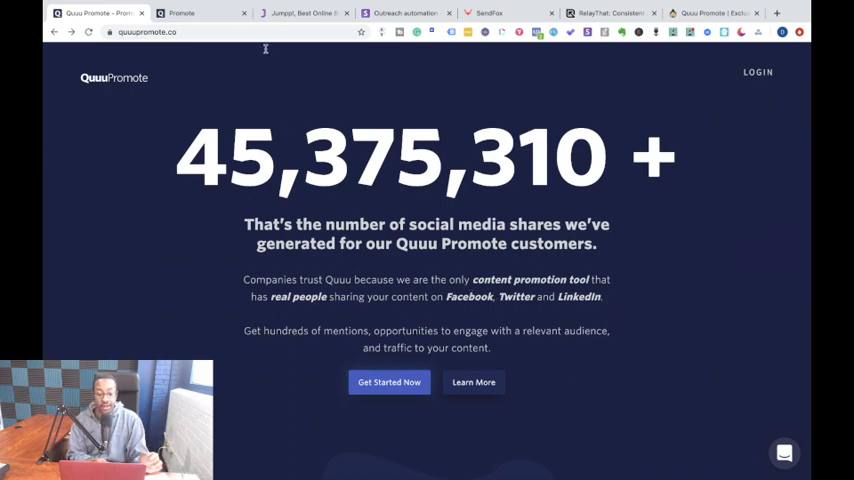
pyautogui.moveTo(208, 48)
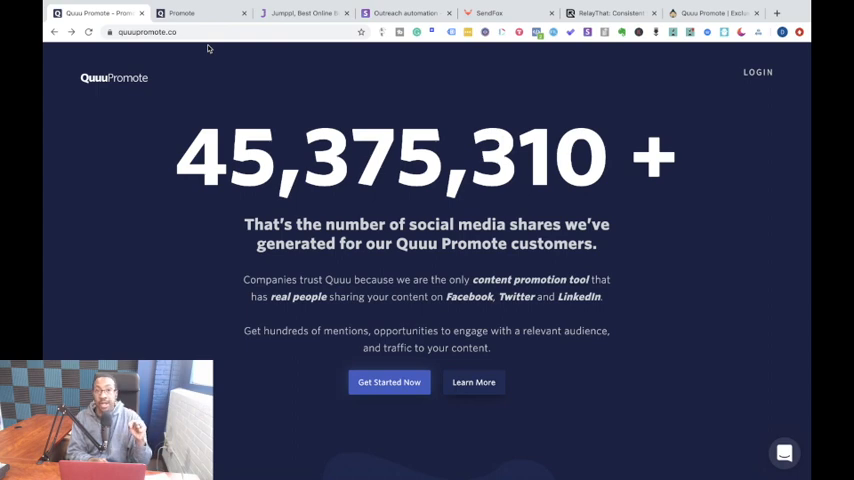
pyautogui.click(200, 13)
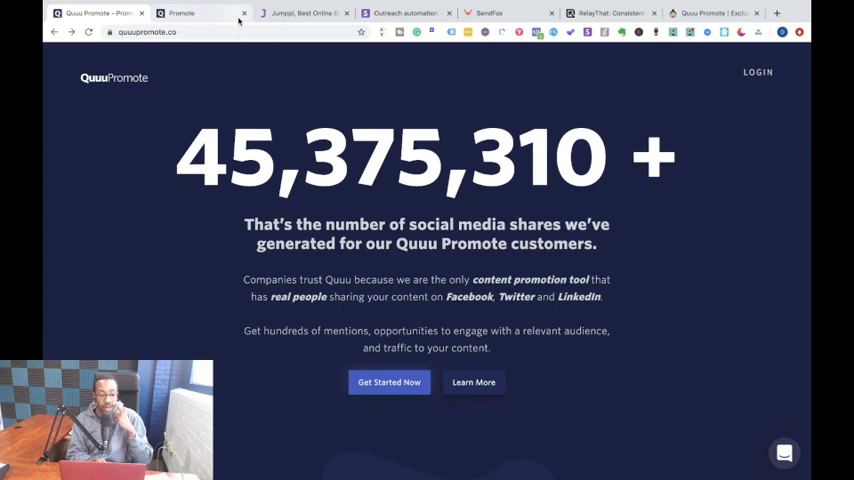
pyautogui.click(305, 13)
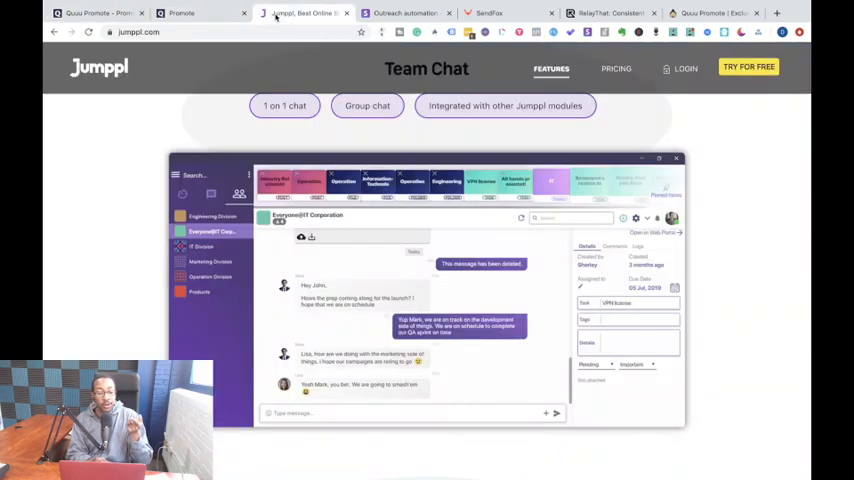
pyautogui.scroll(-3)
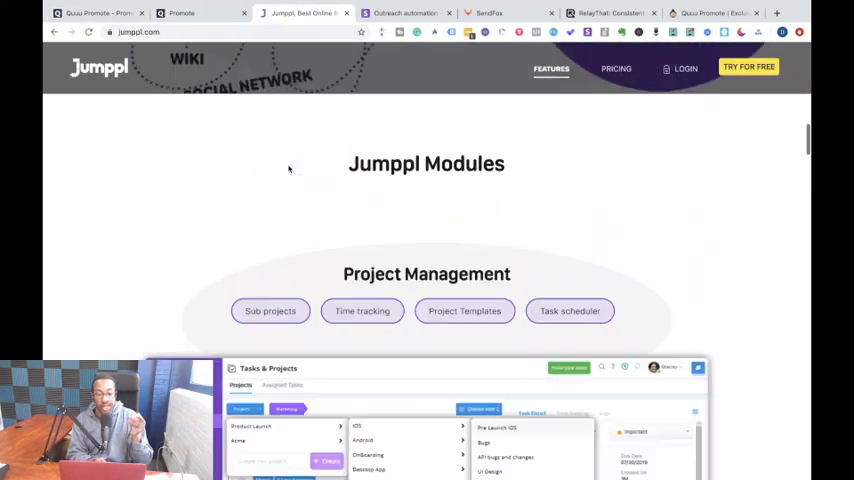
pyautogui.scroll(3)
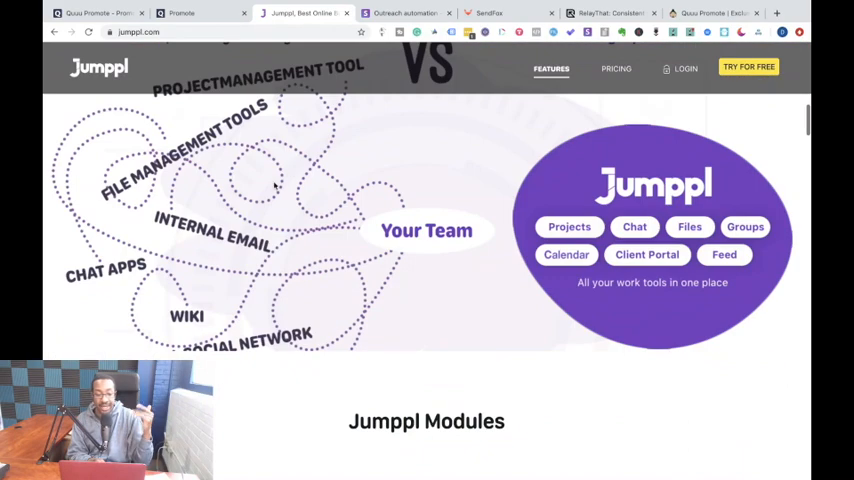
pyautogui.scroll(3)
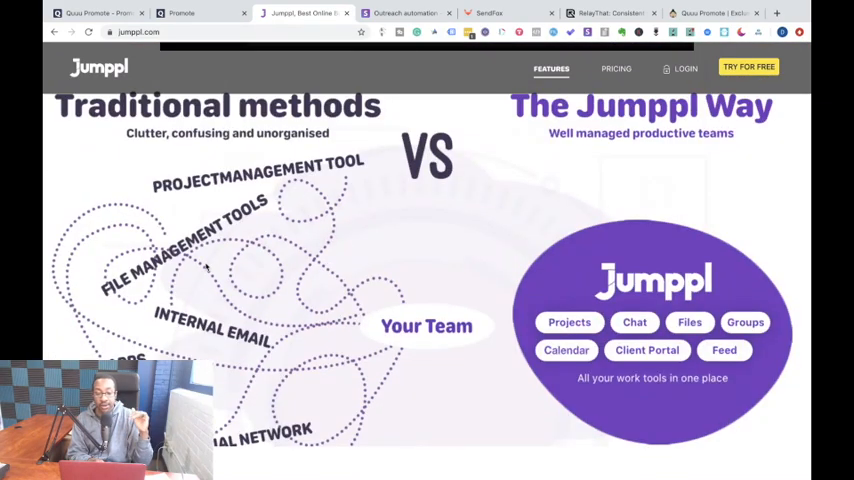
pyautogui.scroll(3)
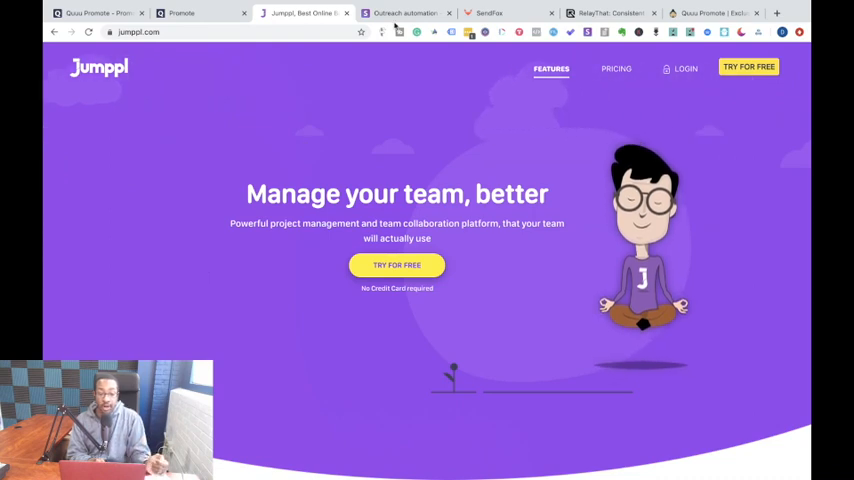
pyautogui.click(405, 13)
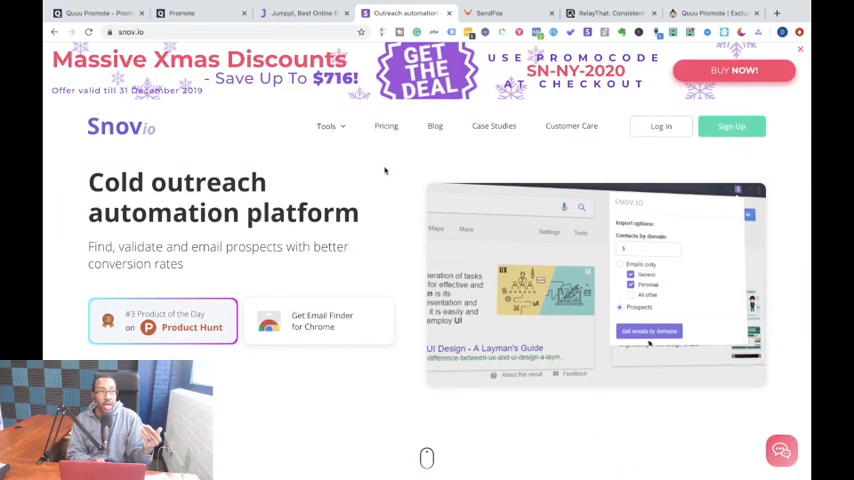
# Step: Scroll Snov.io through its sign-up section and six-tool overview, then back to the headline
pyautogui.scroll(-3)
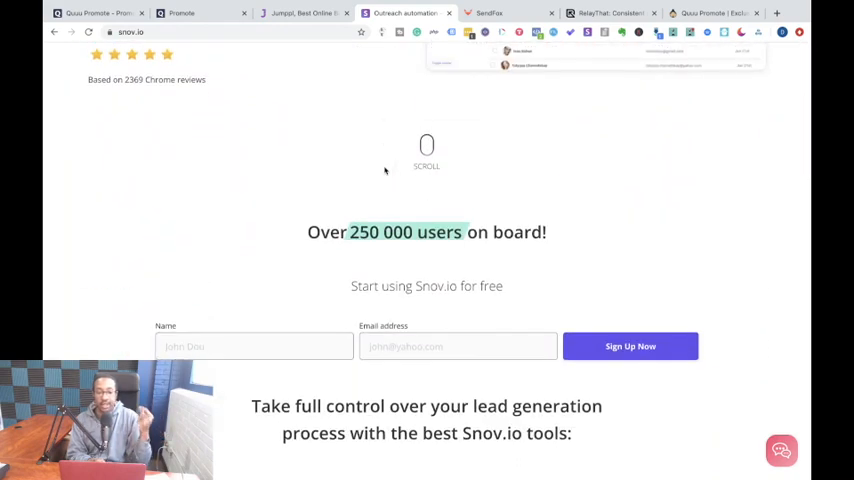
pyautogui.scroll(-3)
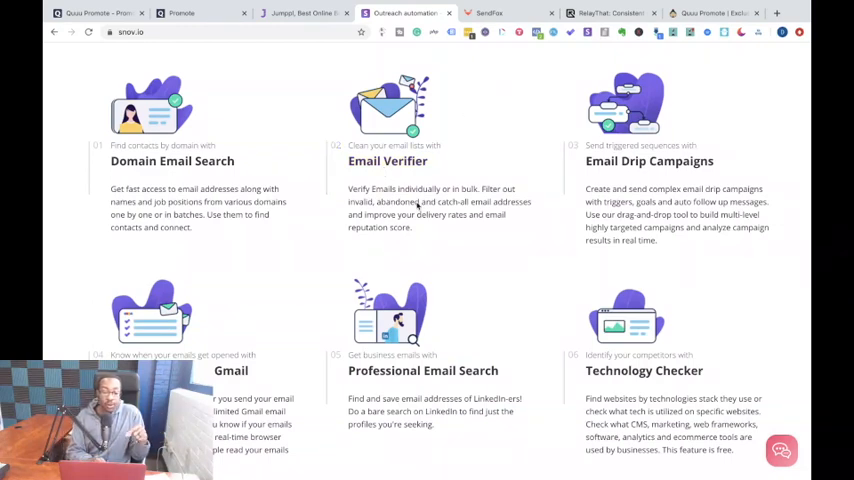
pyautogui.scroll(3)
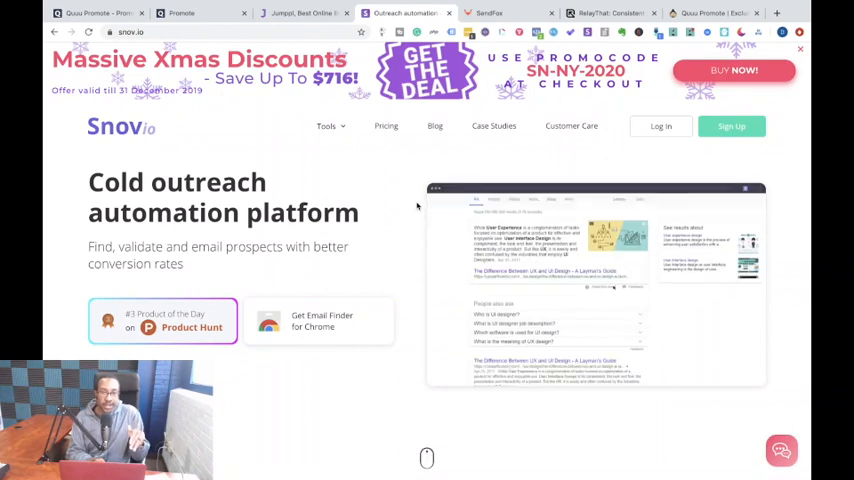
pyautogui.scroll(-3)
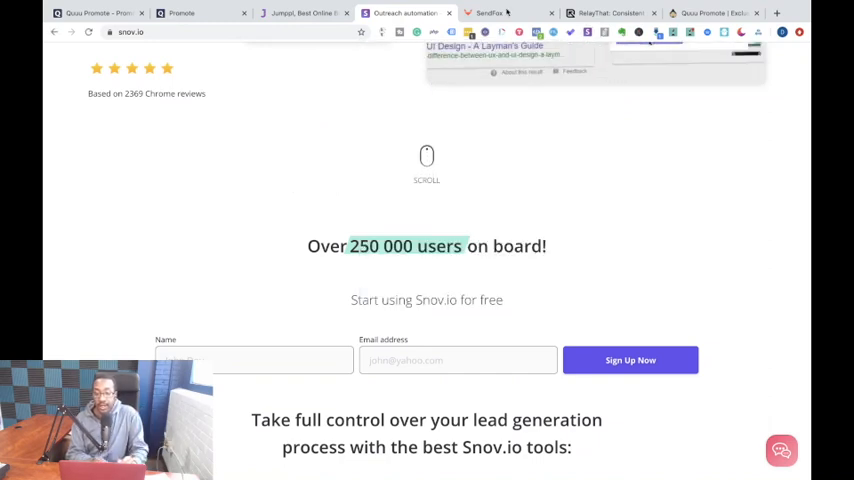
pyautogui.click(489, 13)
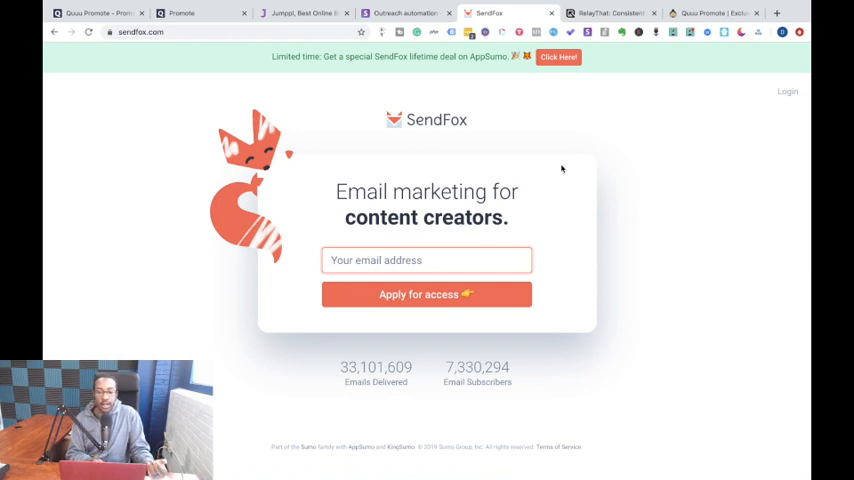
pyautogui.moveTo(598, 151)
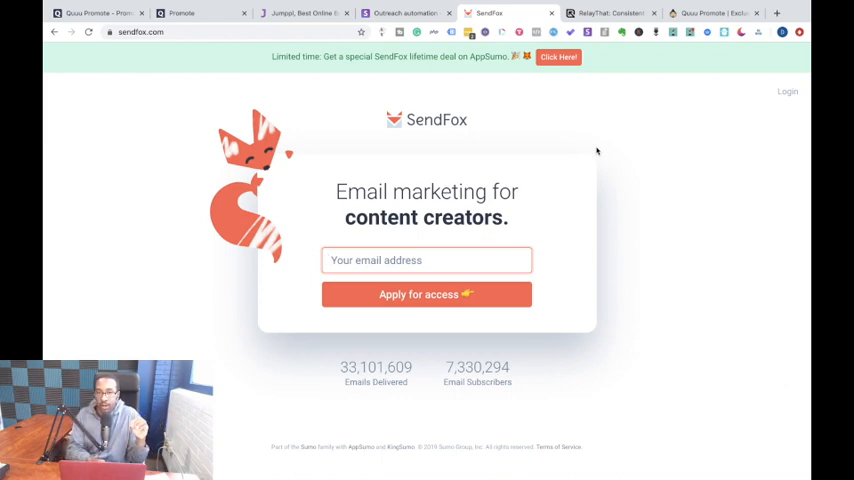
pyautogui.moveTo(596, 150)
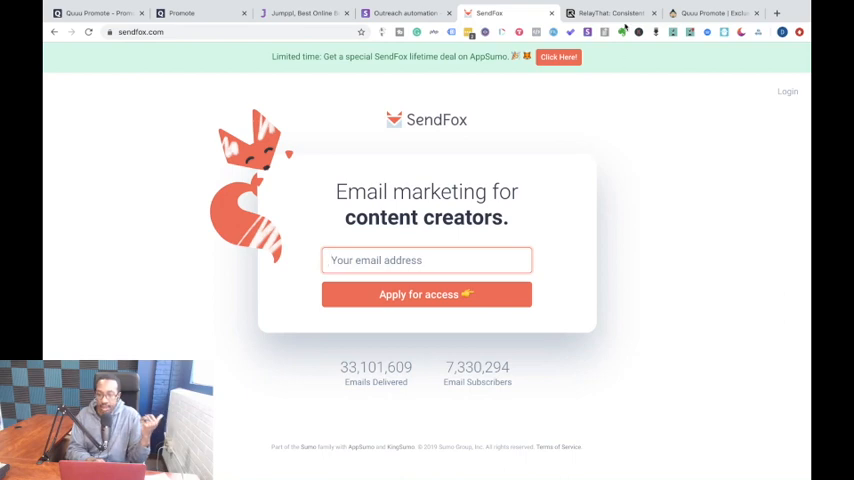
# Step: Switch to the RelayThat tab showing its on-brand design automation homepage
pyautogui.click(610, 13)
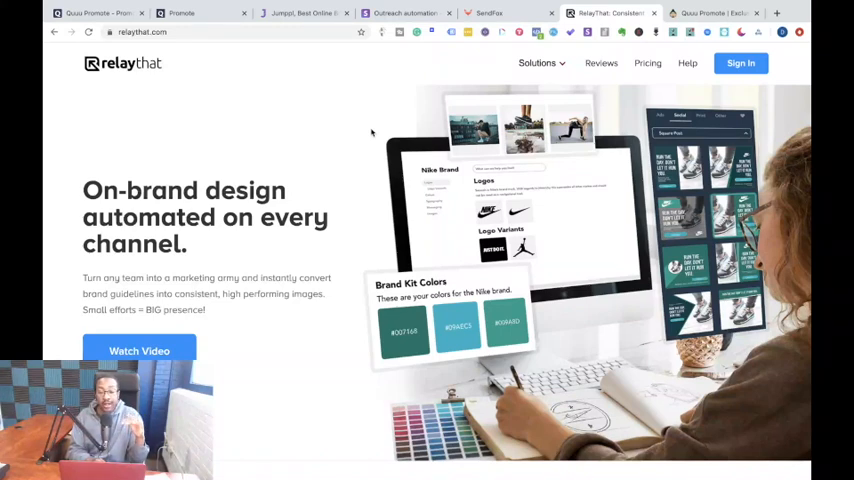
# Step: Scroll through RelayThat's feature cards and back up to the on-brand design headline
pyautogui.scroll(-3)
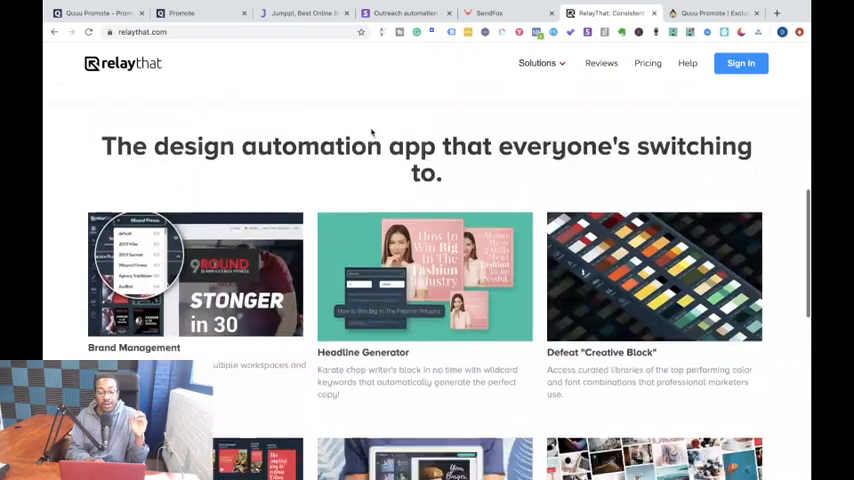
pyautogui.scroll(-3)
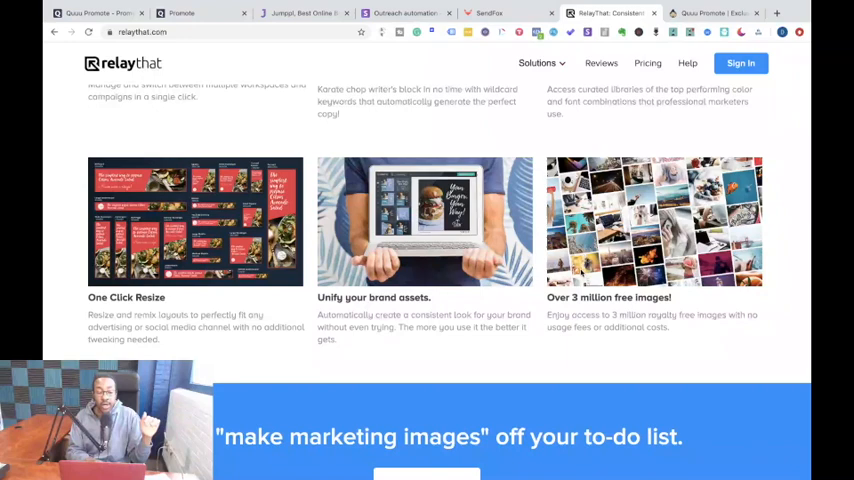
pyautogui.scroll(3)
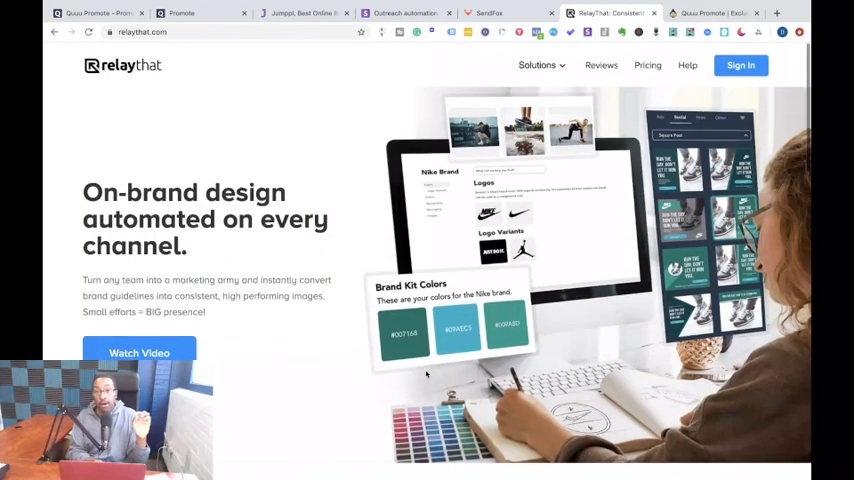